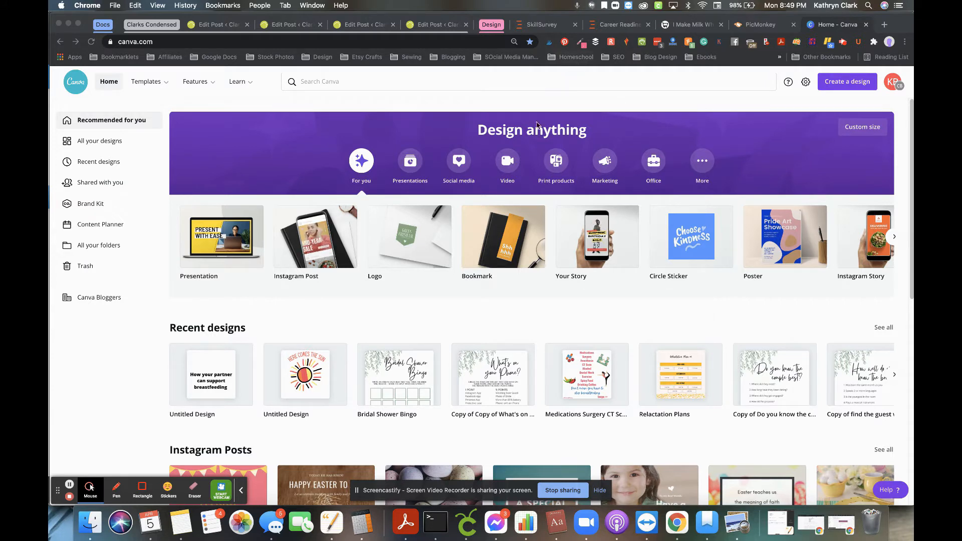
{"action": "mouse_move", "coordinate": [601, 129]}
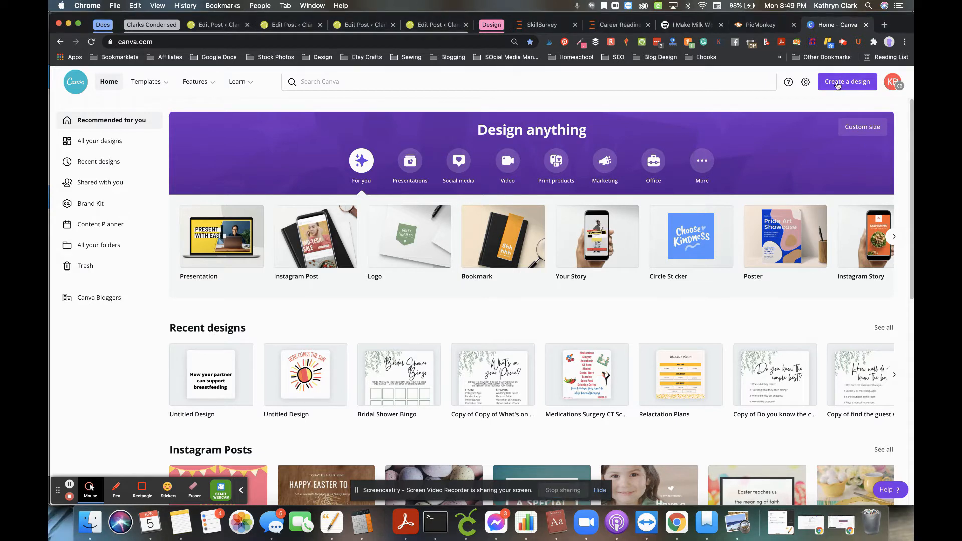
Create a new blank Instagram Post design
{"action": "left_click", "coordinate": [846, 81]}
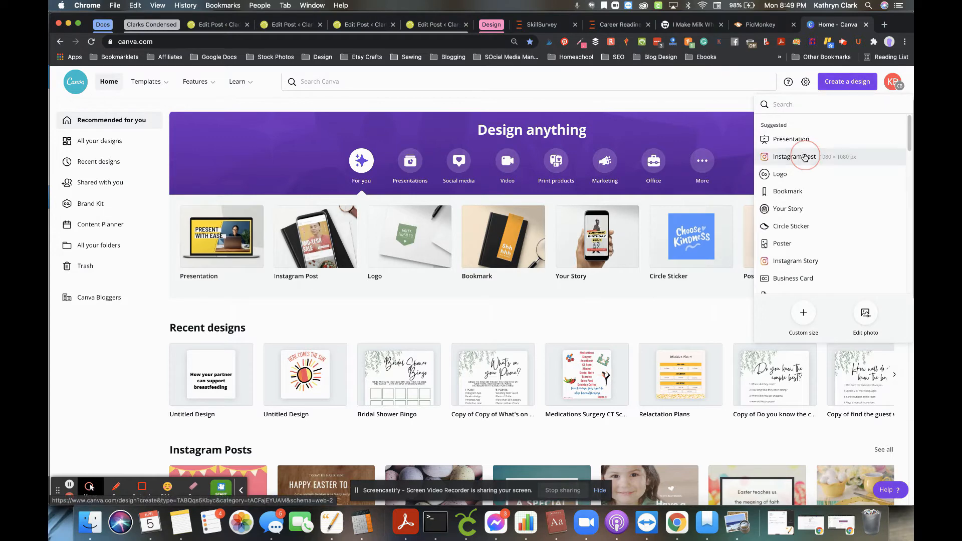
{"action": "left_click", "coordinate": [795, 156]}
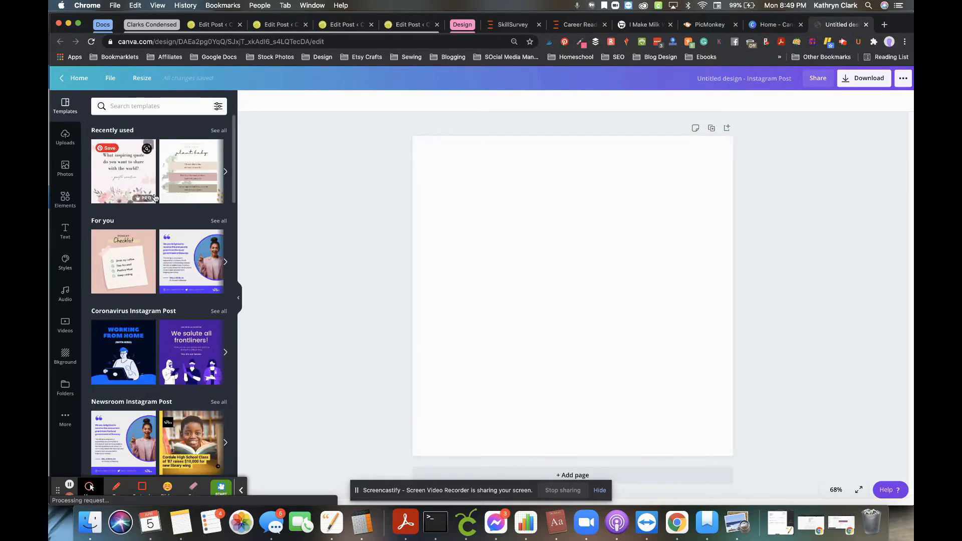
Add the colourful sun graphic from Elements, enlarge it and centre it on the page
{"action": "left_click", "coordinate": [65, 137]}
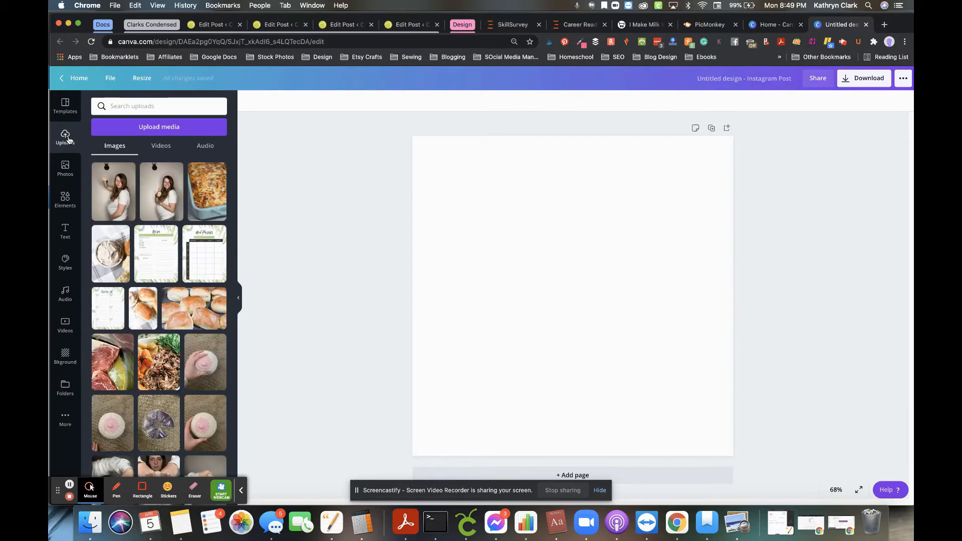
{"action": "mouse_move", "coordinate": [65, 199]}
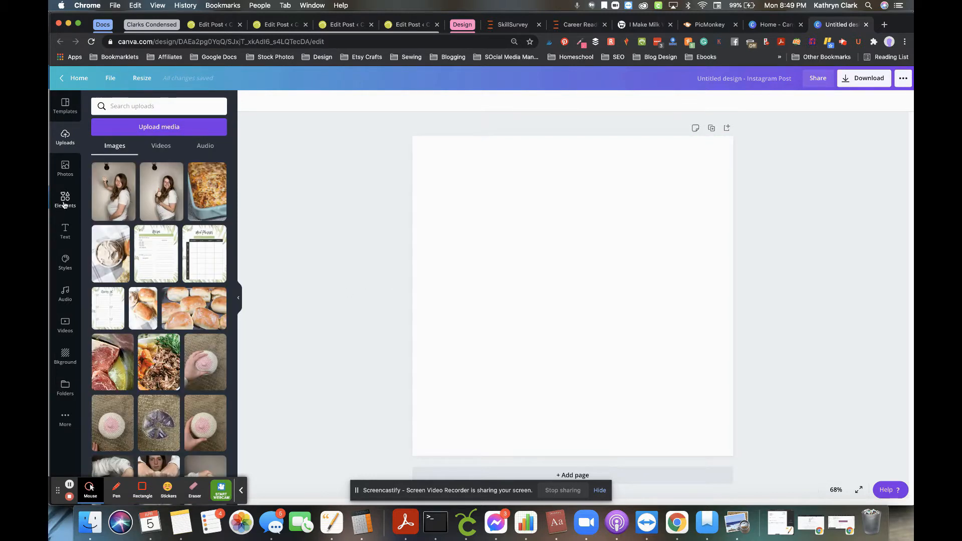
{"action": "left_click", "coordinate": [65, 199]}
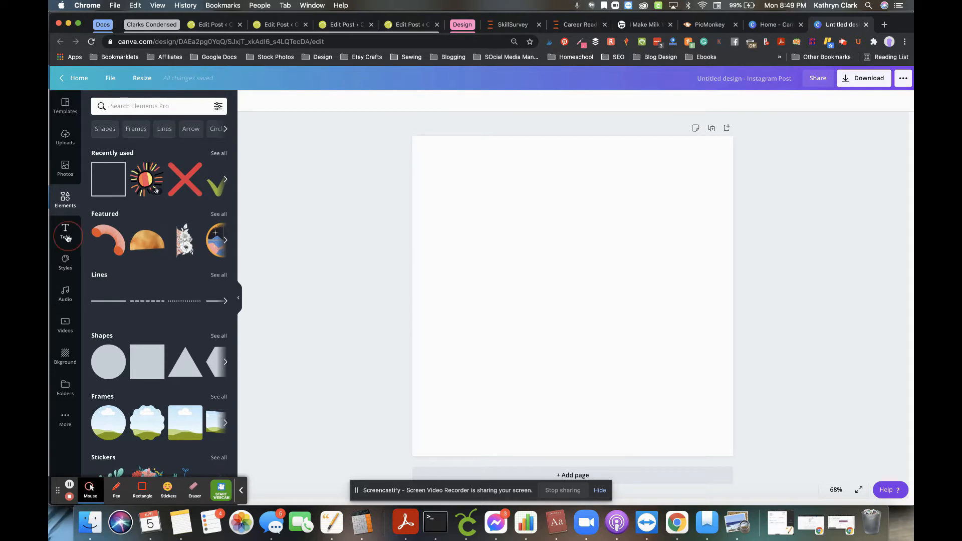
{"action": "left_click", "coordinate": [65, 232]}
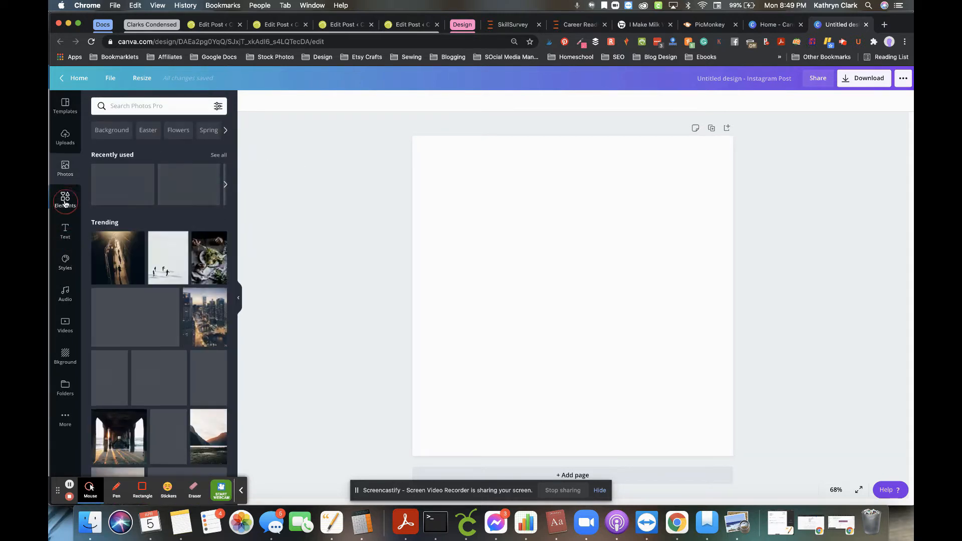
{"action": "left_click", "coordinate": [65, 200]}
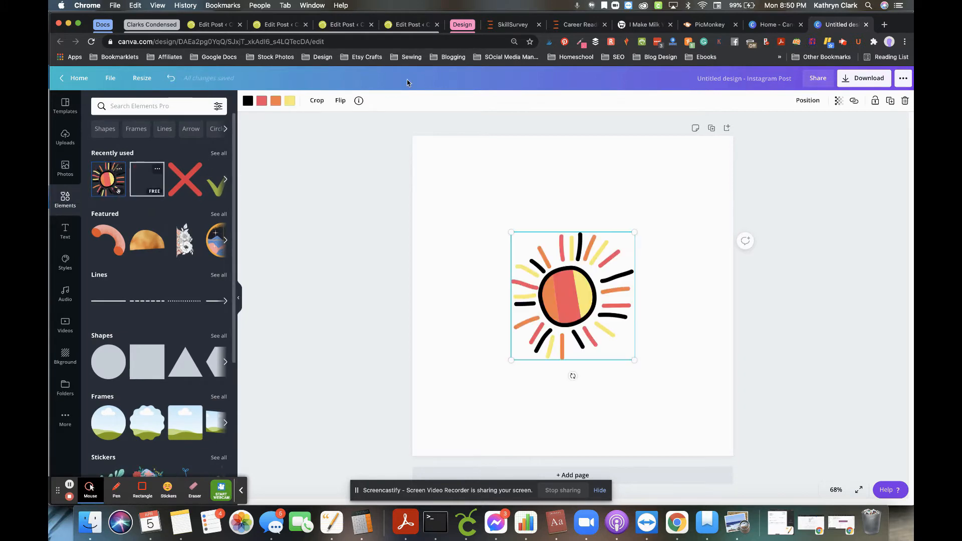
{"action": "left_click_drag", "start_coordinate": [635, 360], "coordinate": [668, 383]}
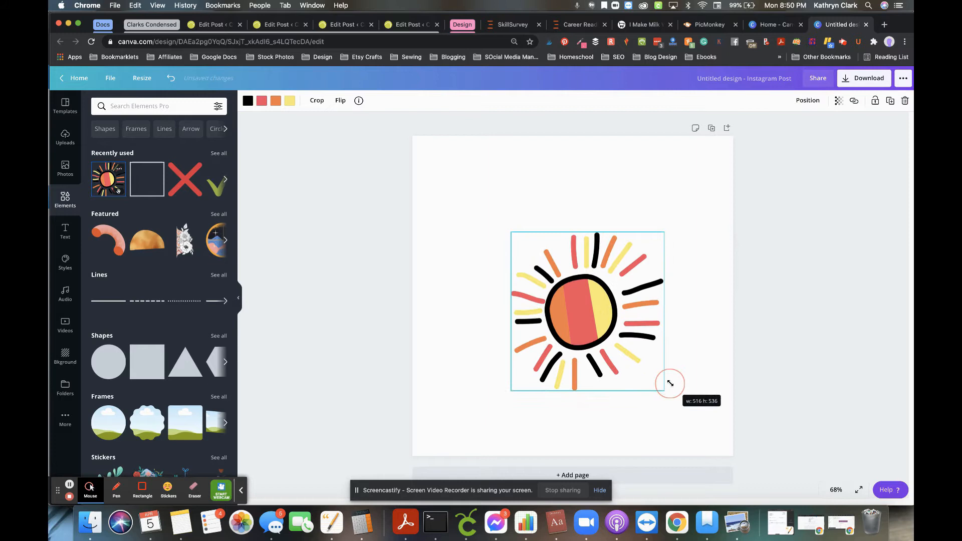
{"action": "left_click_drag", "start_coordinate": [669, 383], "coordinate": [650, 385]}
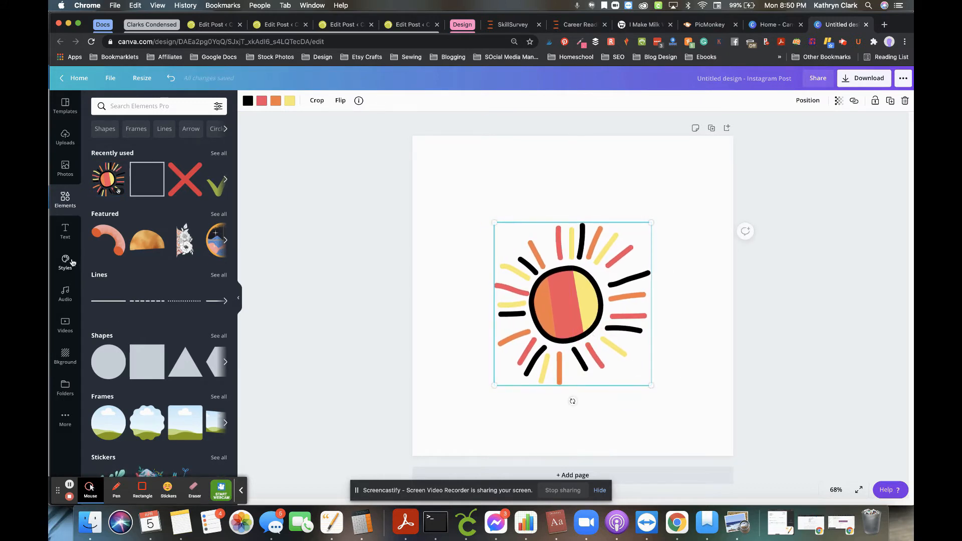
Add the heading 'Here comes the sun' in Marthiya, curve it, and place it above the sun
{"action": "left_click", "coordinate": [65, 232]}
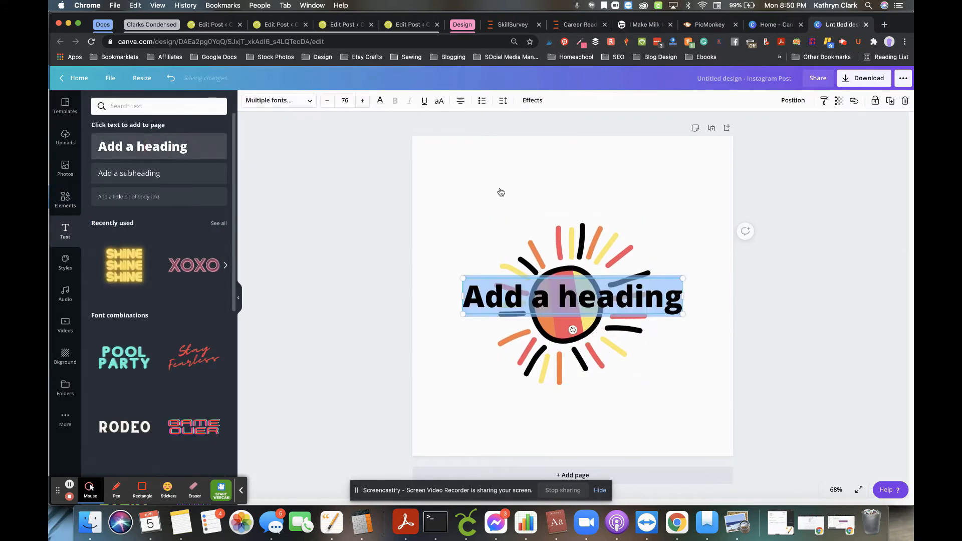
{"action": "type", "text": "Herec"}
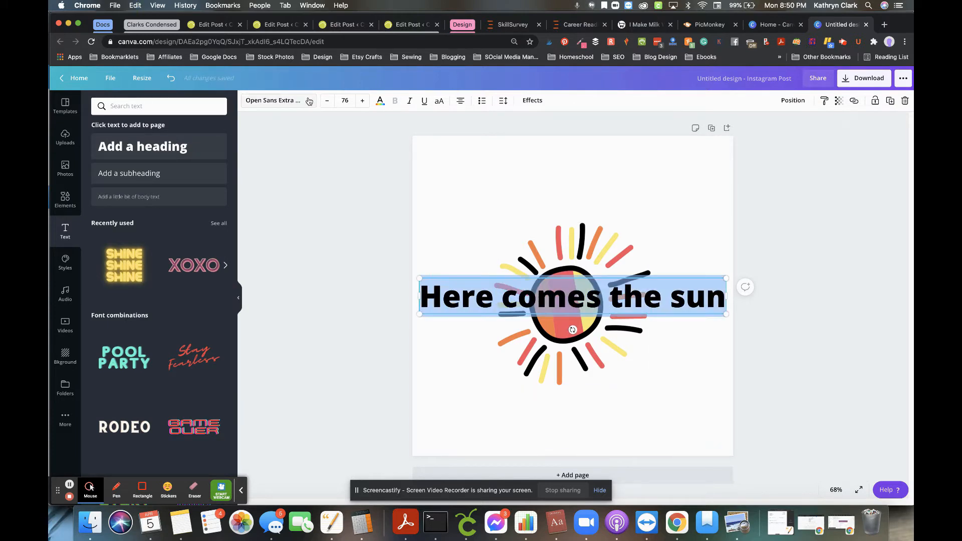
{"action": "left_click", "coordinate": [273, 100]}
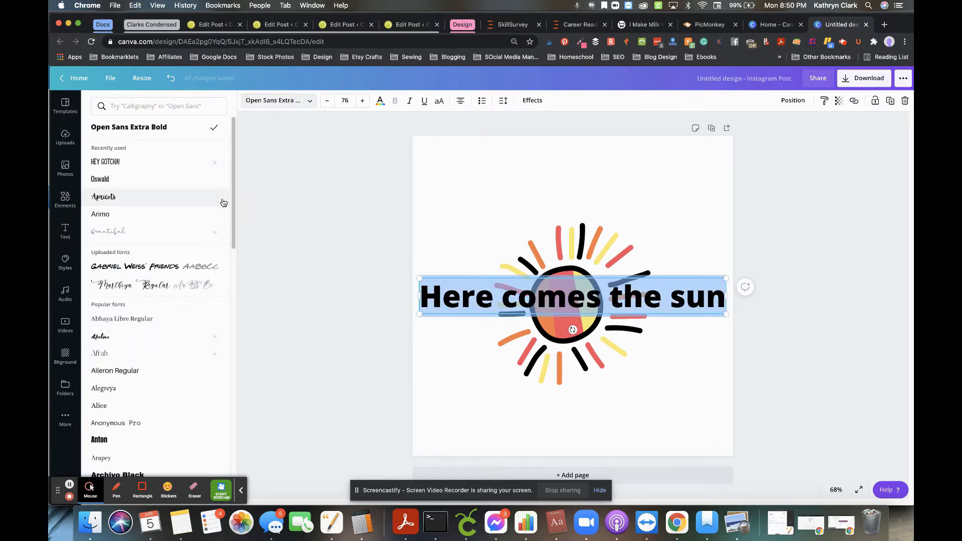
{"action": "left_click", "coordinate": [100, 214]}
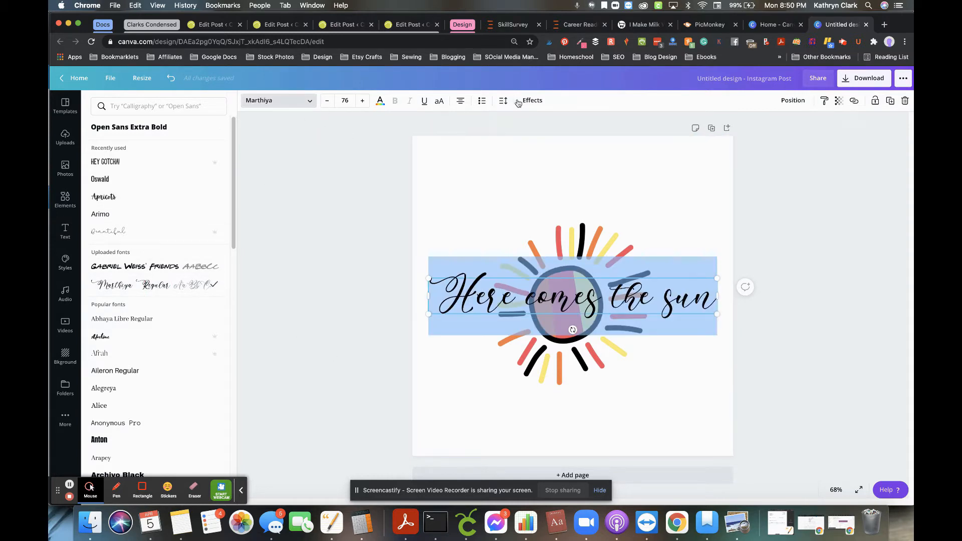
{"action": "left_click", "coordinate": [531, 100]}
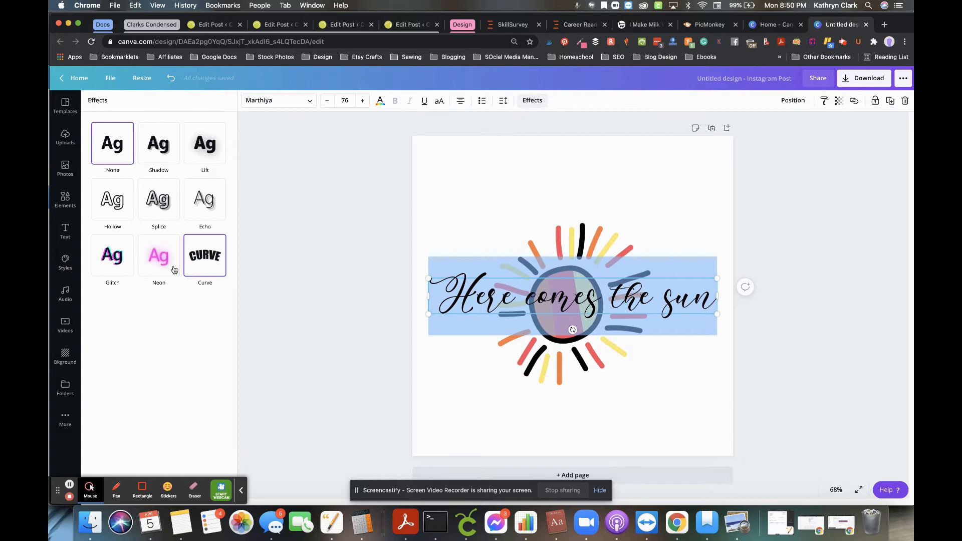
{"action": "left_click", "coordinate": [205, 256]}
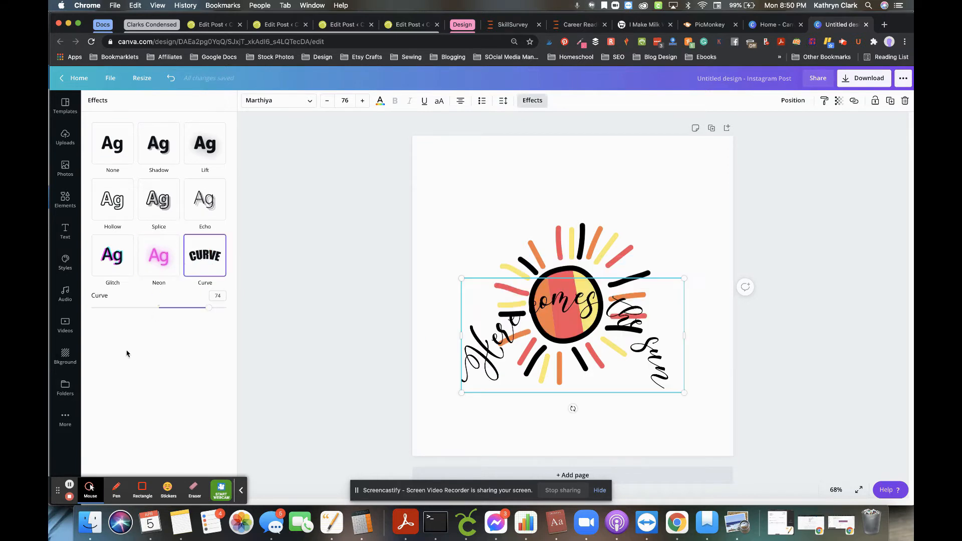
{"action": "left_click_drag", "start_coordinate": [208, 308], "coordinate": [195, 307]}
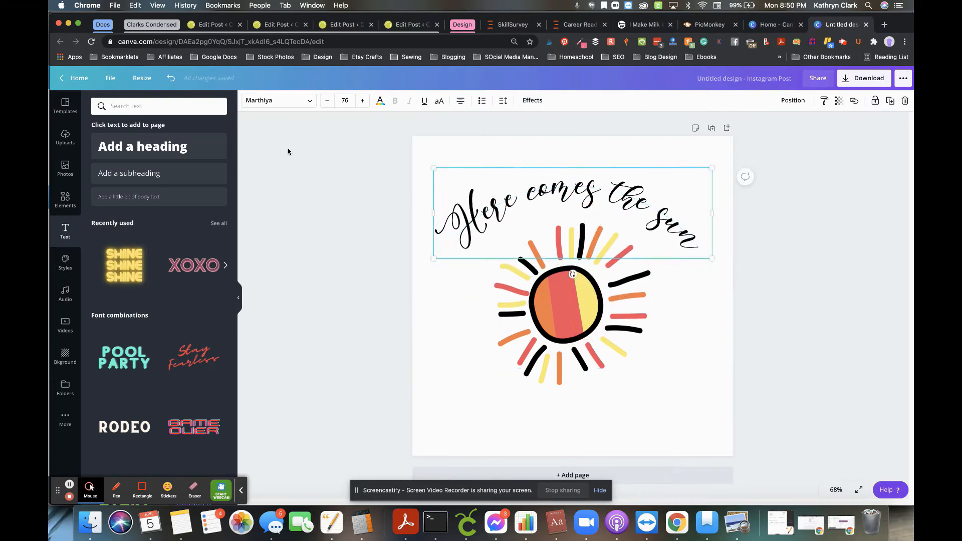
Change the curved text colour to orange and bring up the download options
{"action": "left_click", "coordinate": [379, 101]}
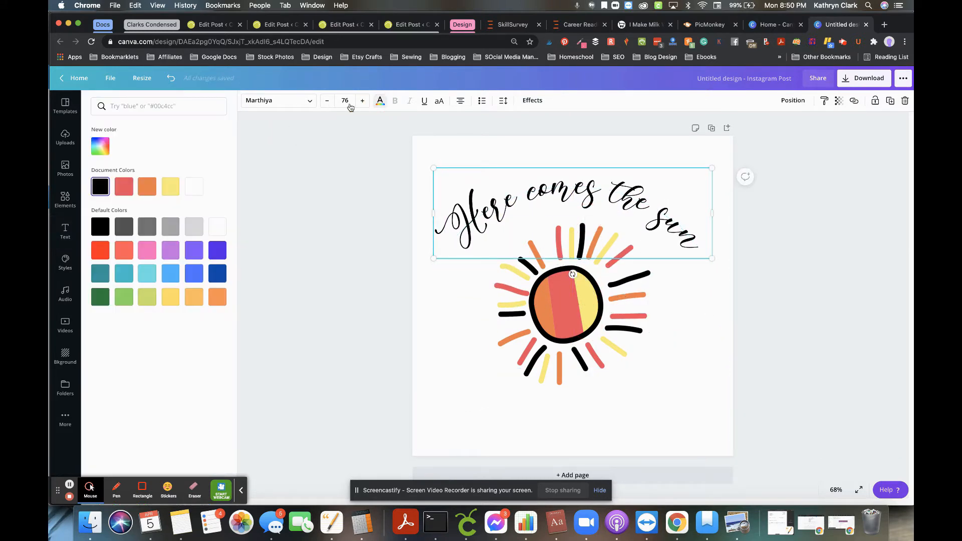
{"action": "left_click", "coordinate": [170, 187]}
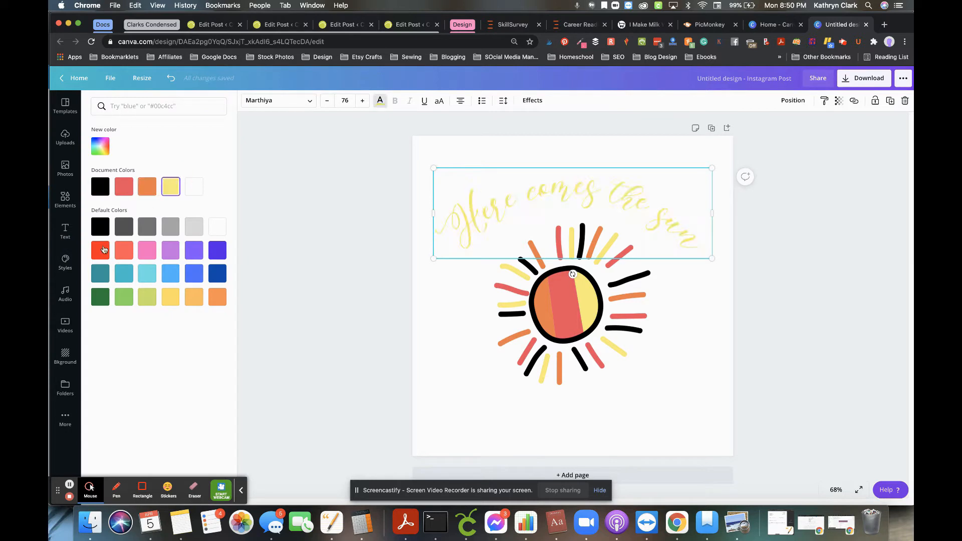
{"action": "left_click", "coordinate": [217, 297]}
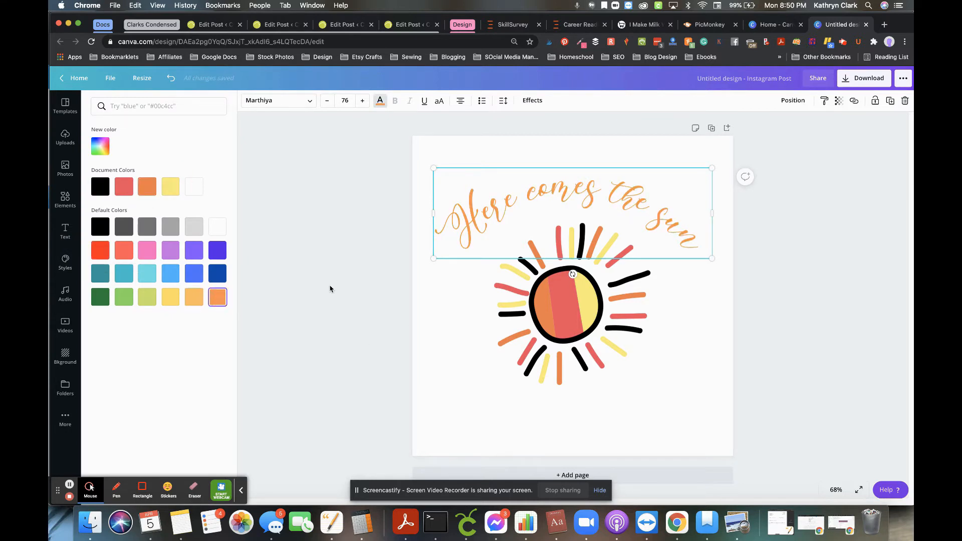
{"action": "left_click", "coordinate": [64, 232]}
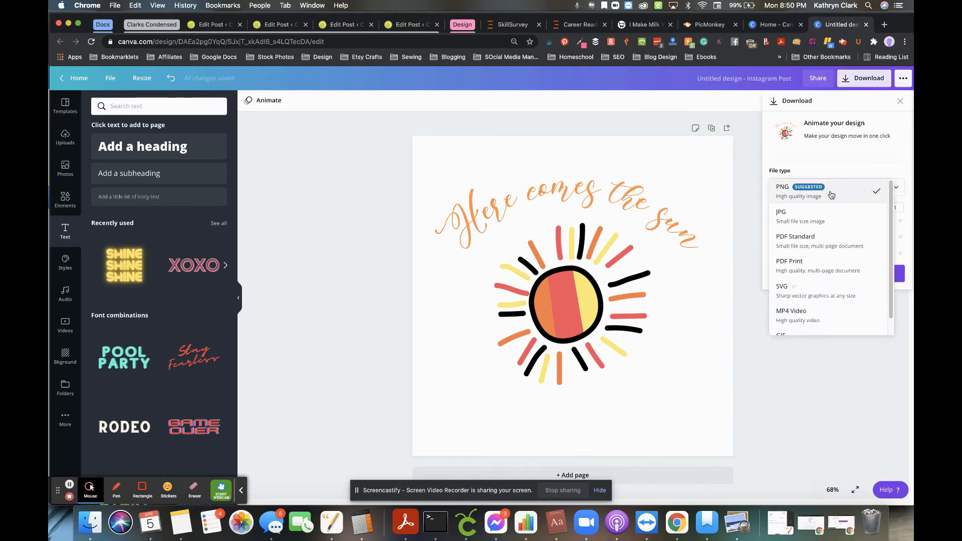
Download the design as SVG with a transparent background
{"action": "left_click", "coordinate": [781, 286]}
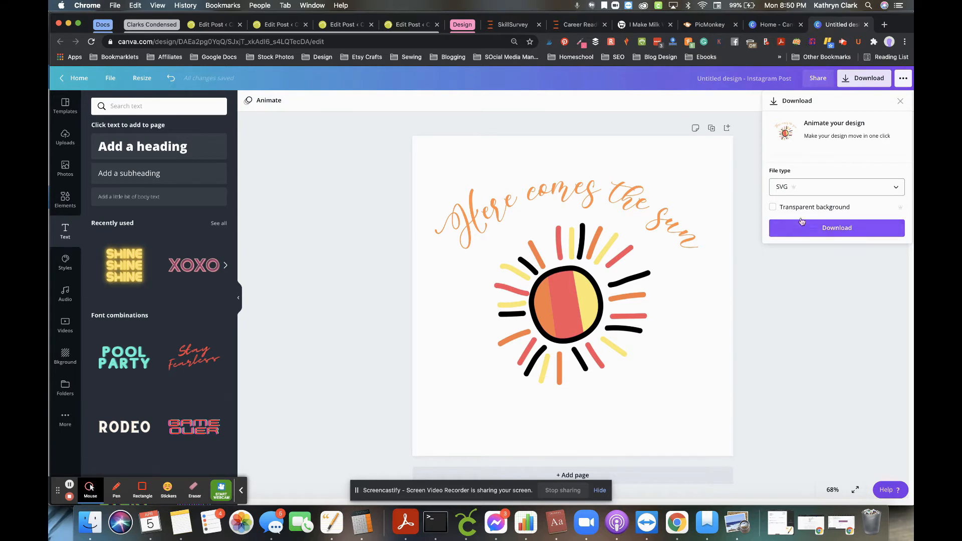
{"action": "left_click", "coordinate": [773, 207]}
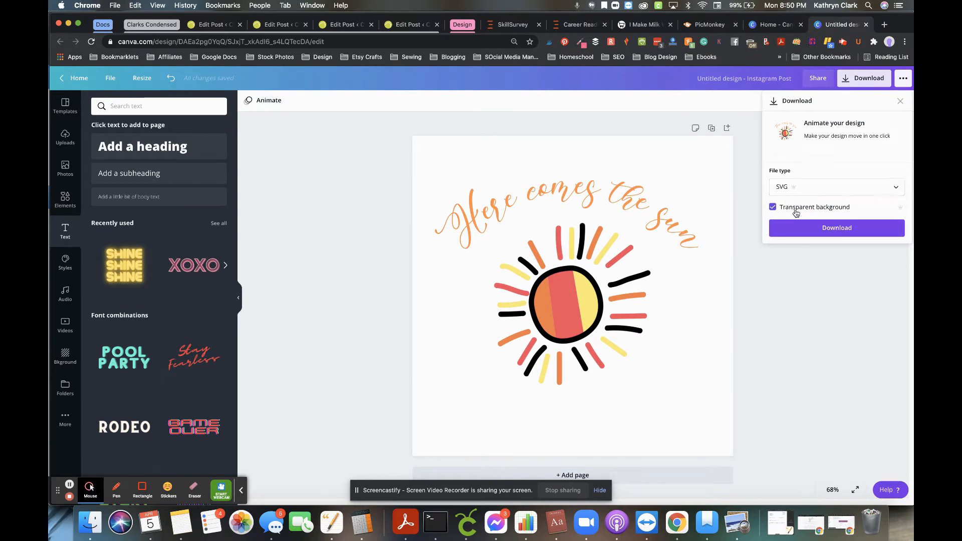
{"action": "left_click", "coordinate": [836, 227]}
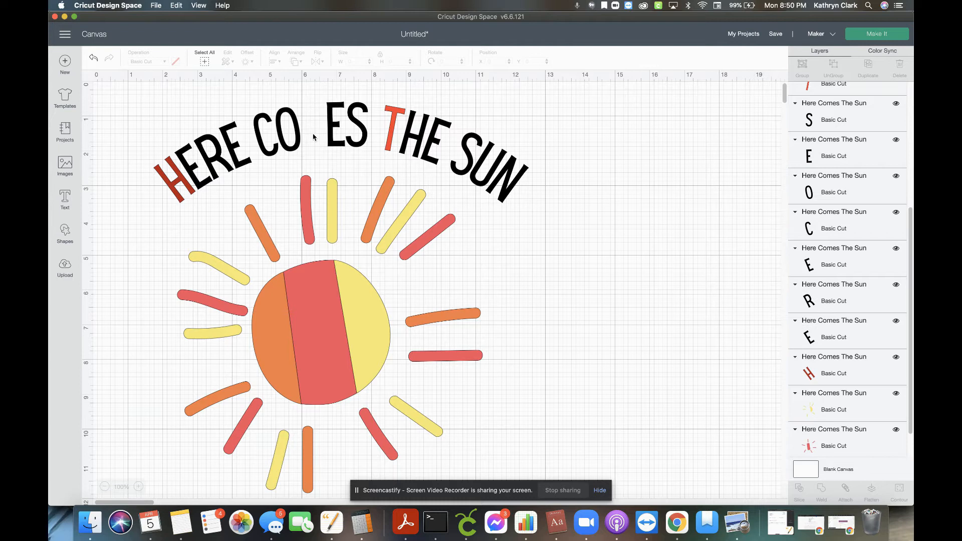
Choose the exported sun SVG file to upload as an image
{"action": "left_click", "coordinate": [65, 267]}
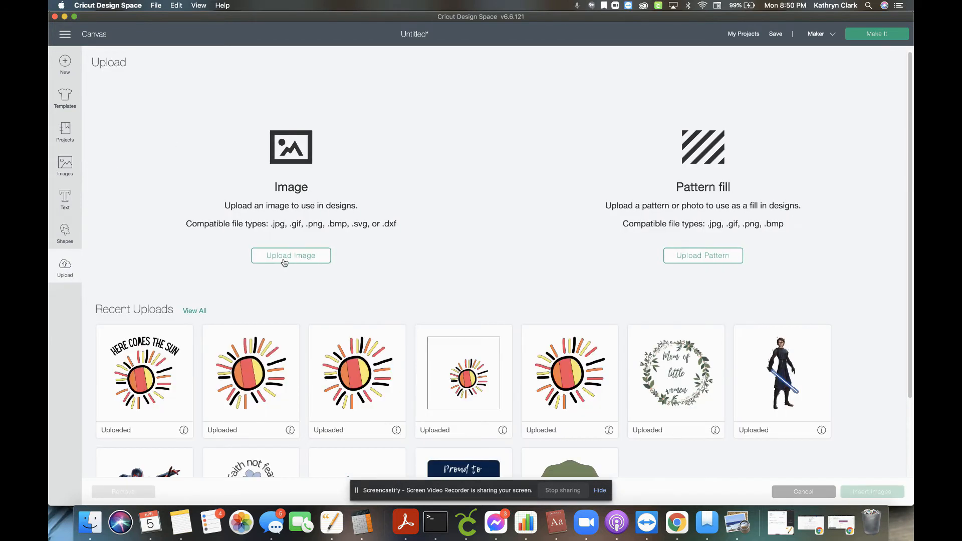
{"action": "left_click", "coordinate": [290, 255]}
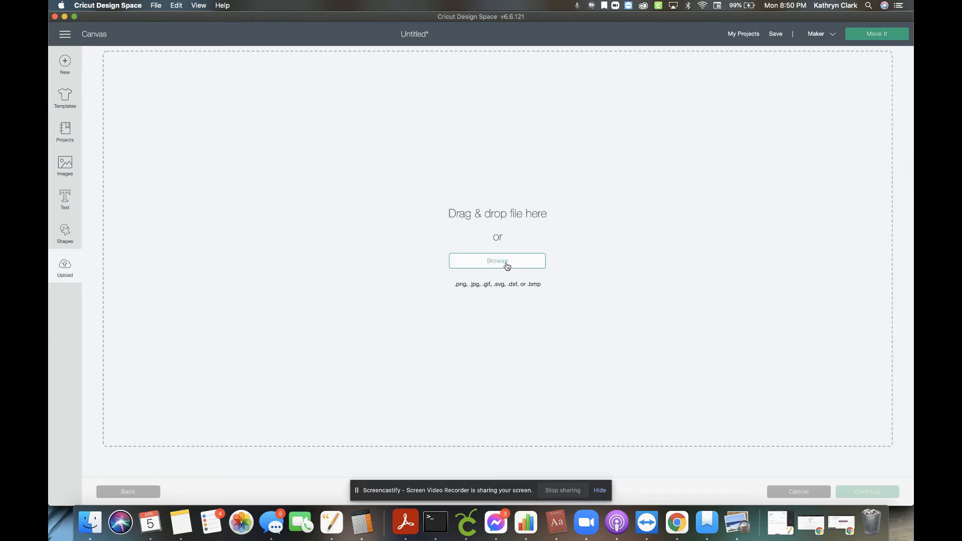
{"action": "left_click", "coordinate": [497, 260]}
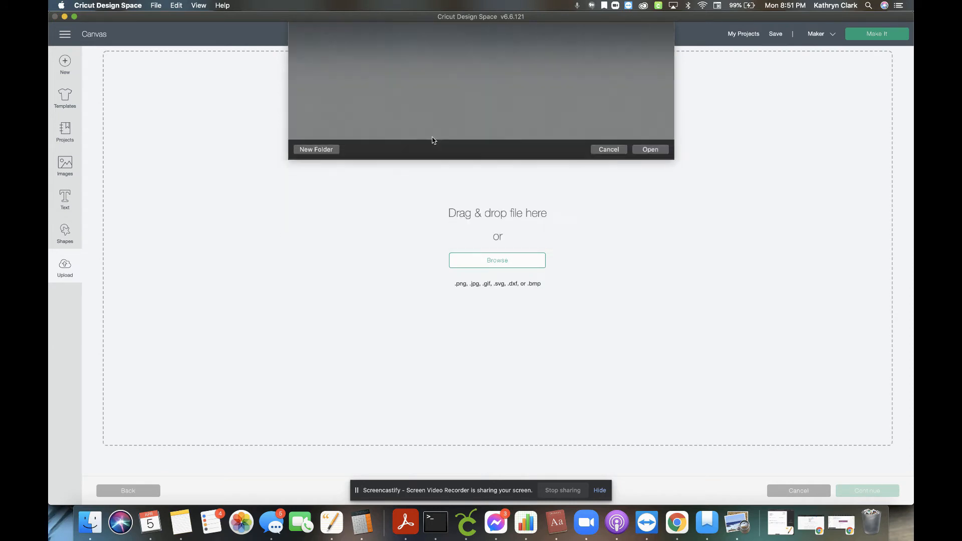
{"action": "left_click", "coordinate": [650, 149]}
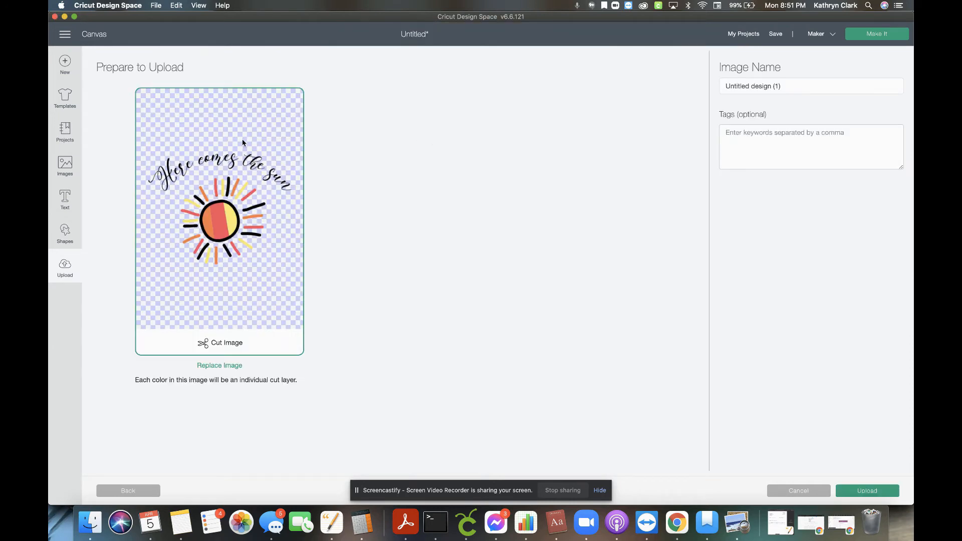
{"action": "mouse_move", "coordinate": [175, 148]}
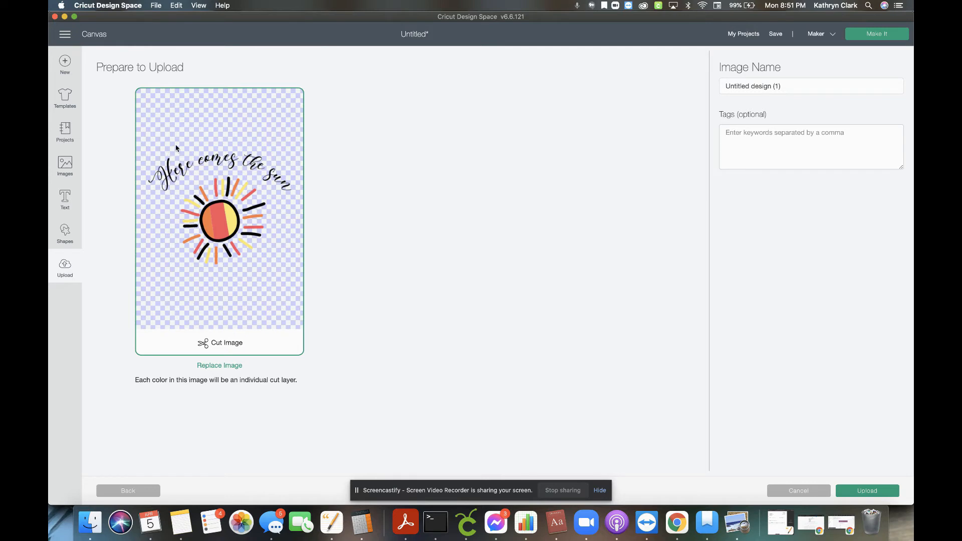
{"action": "mouse_move", "coordinate": [240, 284]}
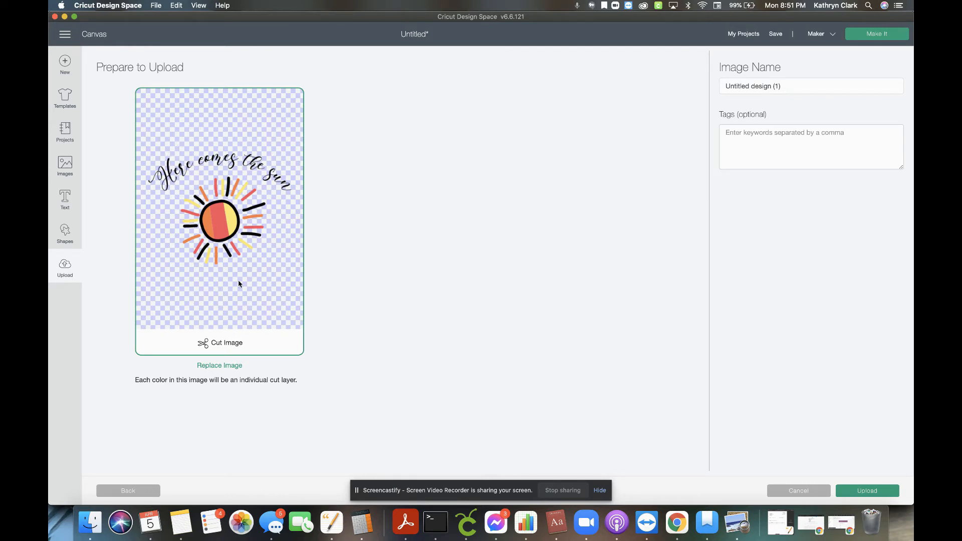
Name the image 'Here comes the sun', tag it 'sun', and upload it
{"action": "type", "text": "Here"}
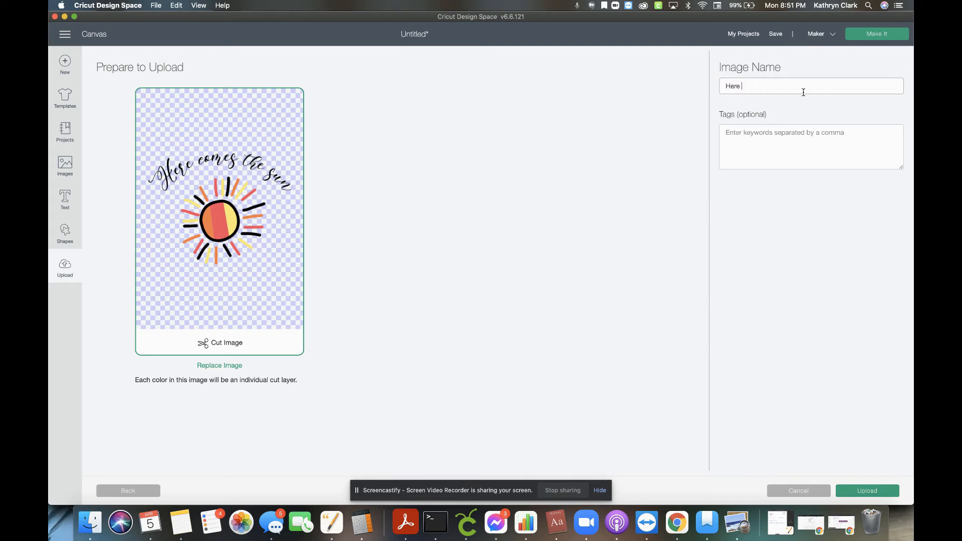
{"action": "type", "text": "comes the"}
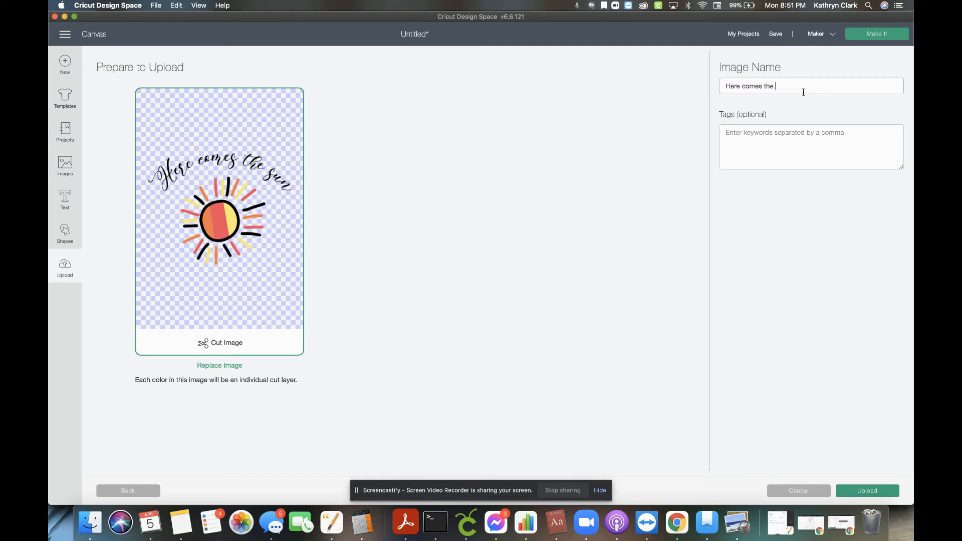
{"action": "type", "text": "sun"}
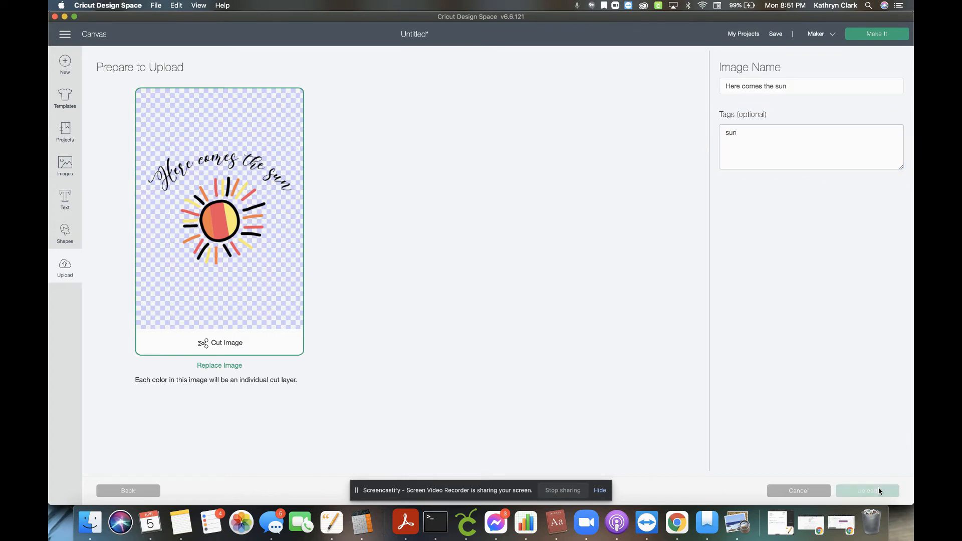
{"action": "left_click", "coordinate": [867, 490]}
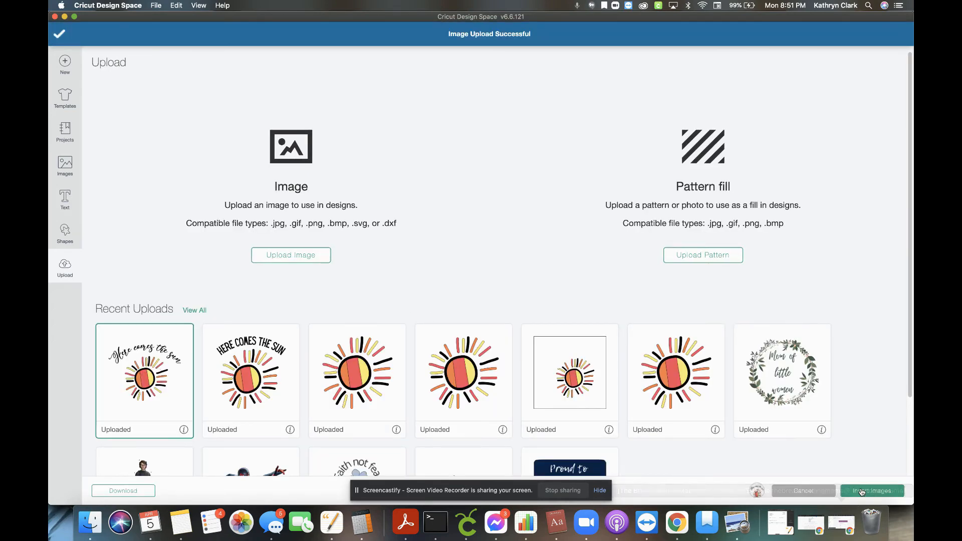
Insert the uploaded 'Here comes the sun' design onto the canvas
{"action": "left_click", "coordinate": [871, 490]}
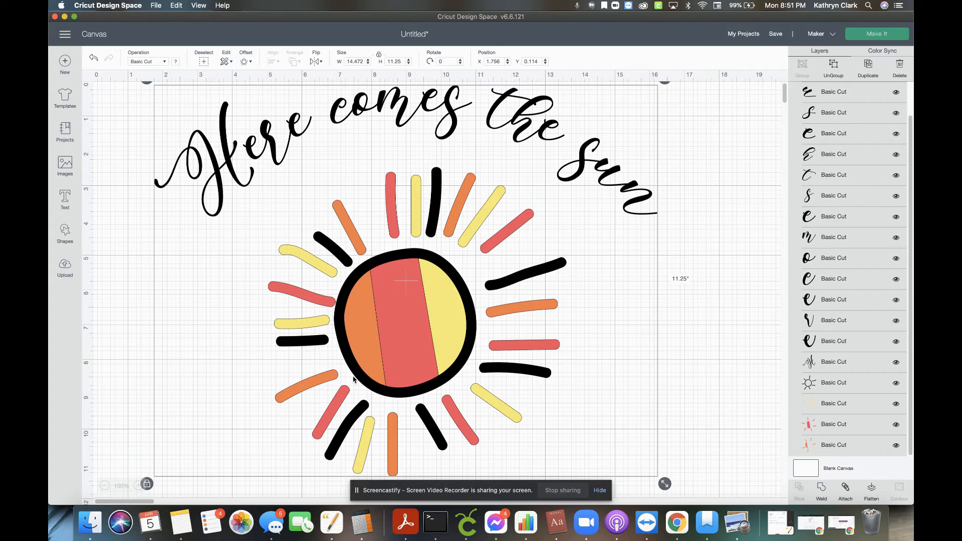
{"action": "mouse_move", "coordinate": [223, 109]}
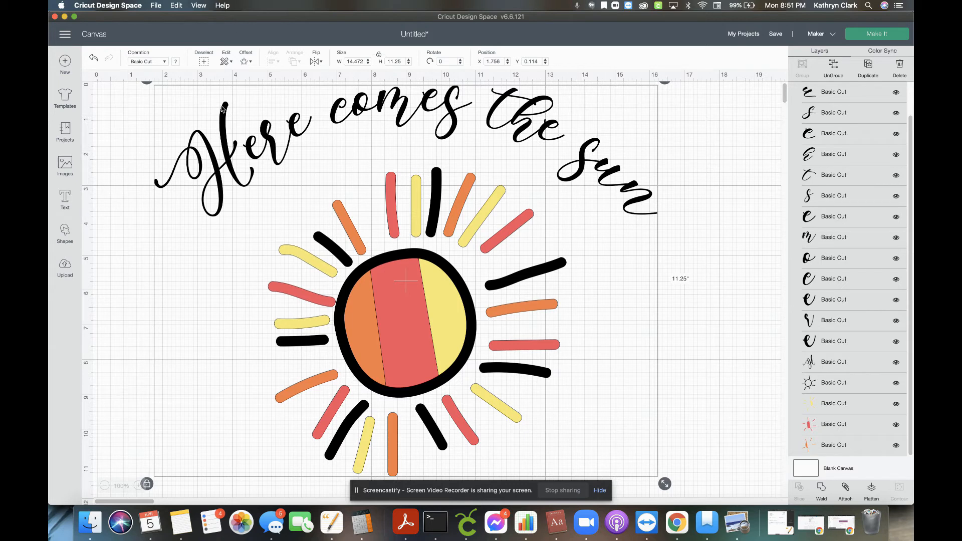
{"action": "left_click", "coordinate": [65, 267]}
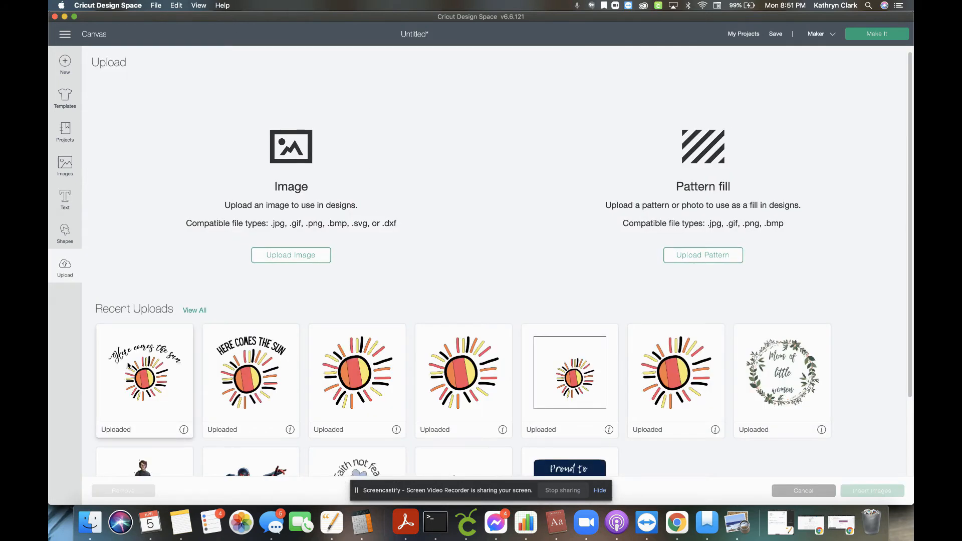
{"action": "left_click", "coordinate": [144, 371]}
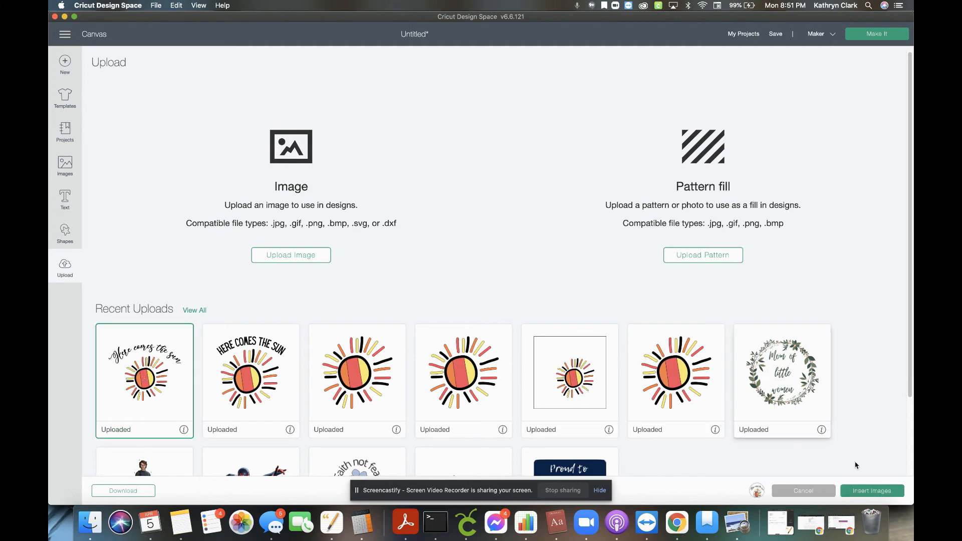
{"action": "left_click", "coordinate": [871, 490]}
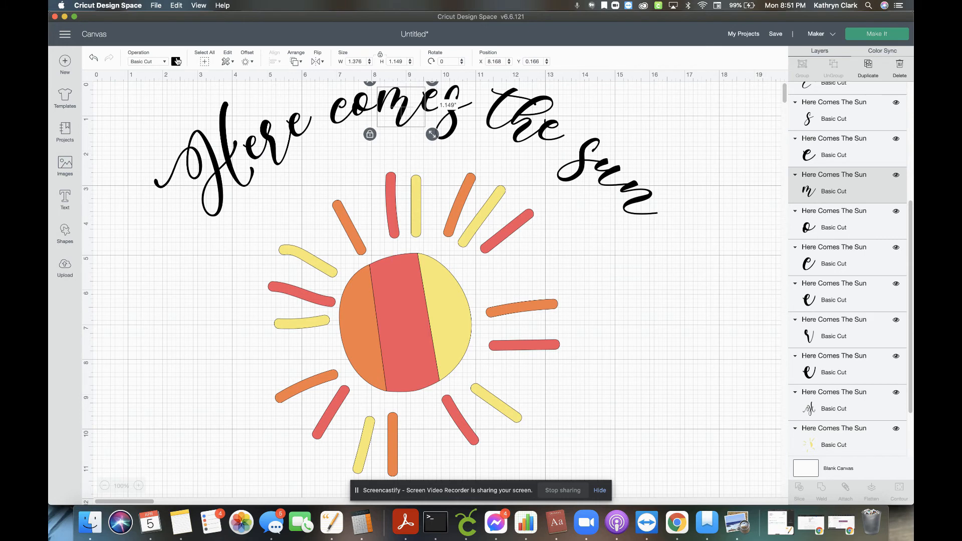
Recolour the letters of 'comes' red and begin colouring 'the' red
{"action": "left_click", "coordinate": [176, 61]}
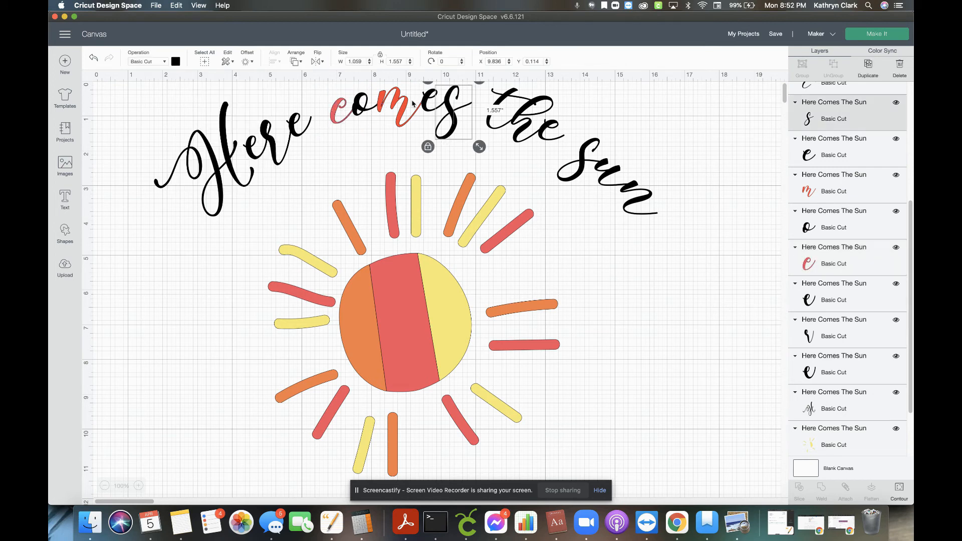
{"action": "left_click", "coordinate": [176, 61]}
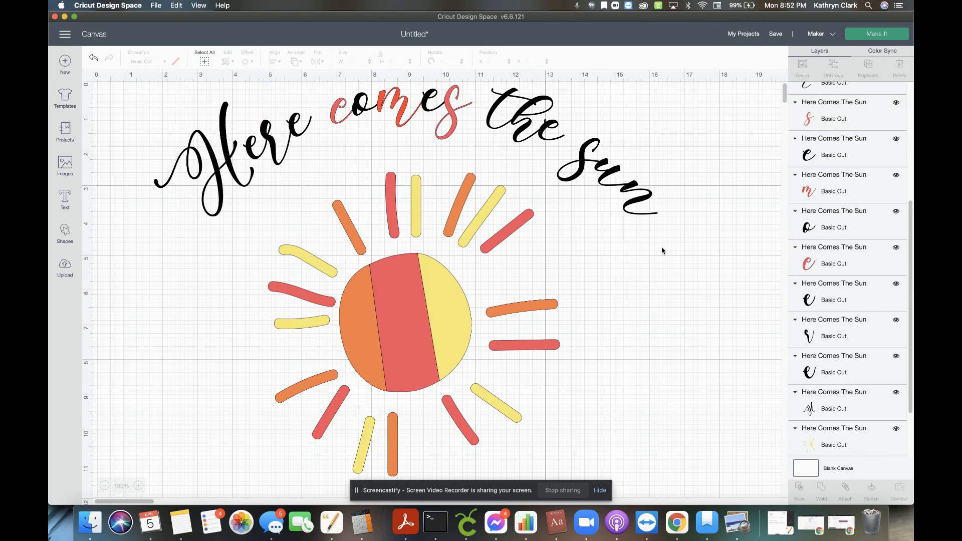
{"action": "scroll", "scroll_direction": "down", "scroll_amount": 3}
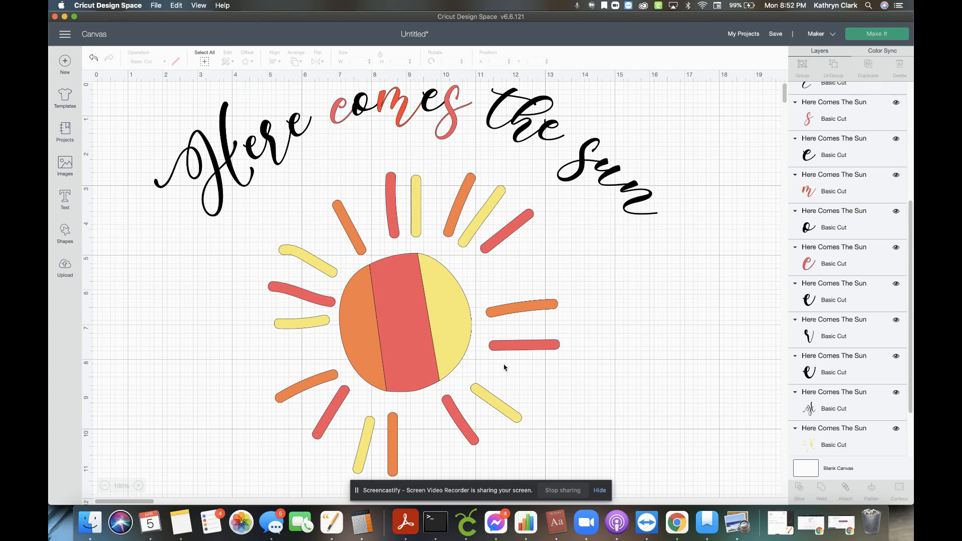
{"action": "mouse_move", "coordinate": [566, 388]}
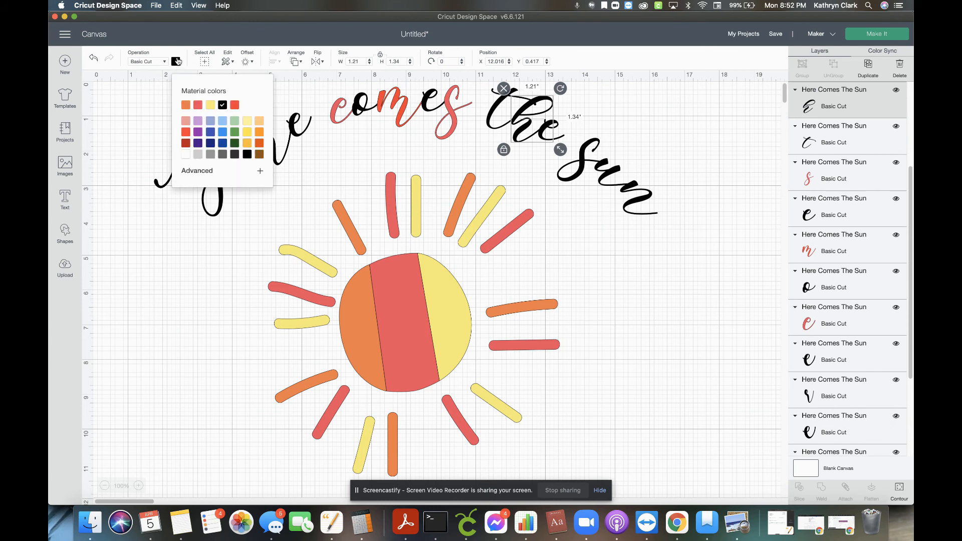
{"action": "left_click", "coordinate": [197, 104]}
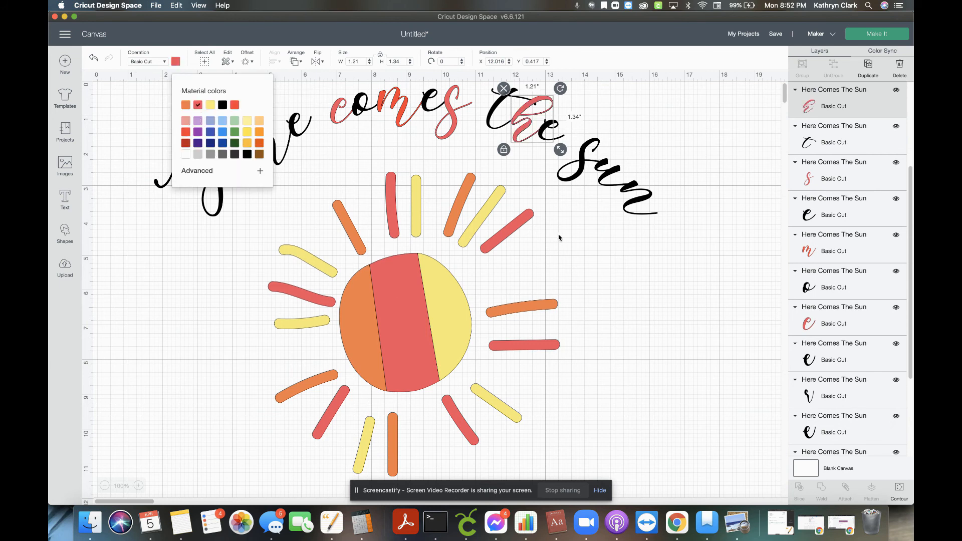